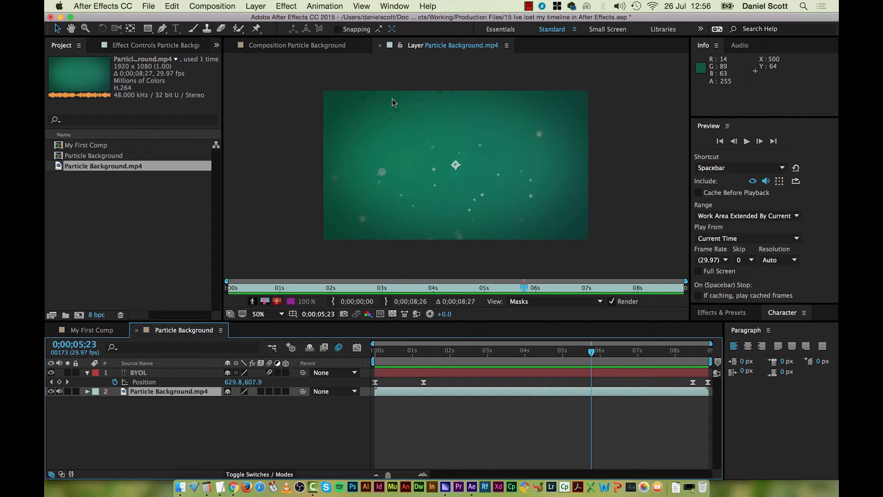
pyautogui.moveTo(563, 191)
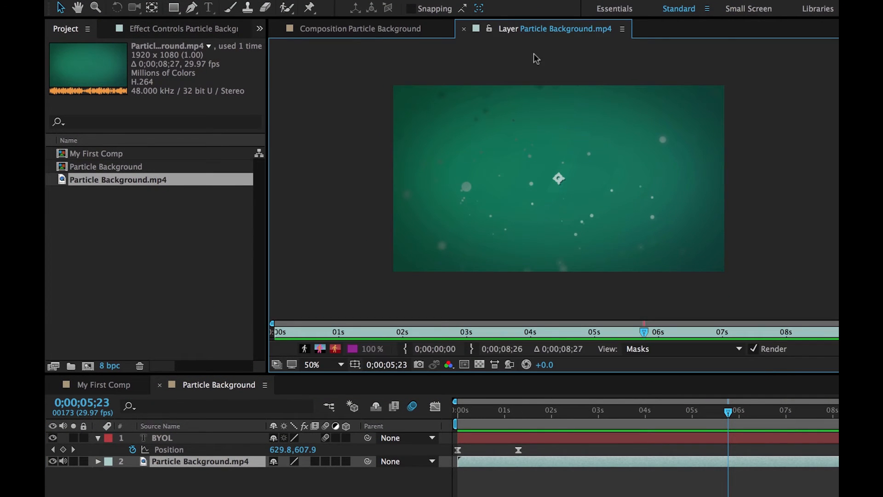
pyautogui.moveTo(595, 133)
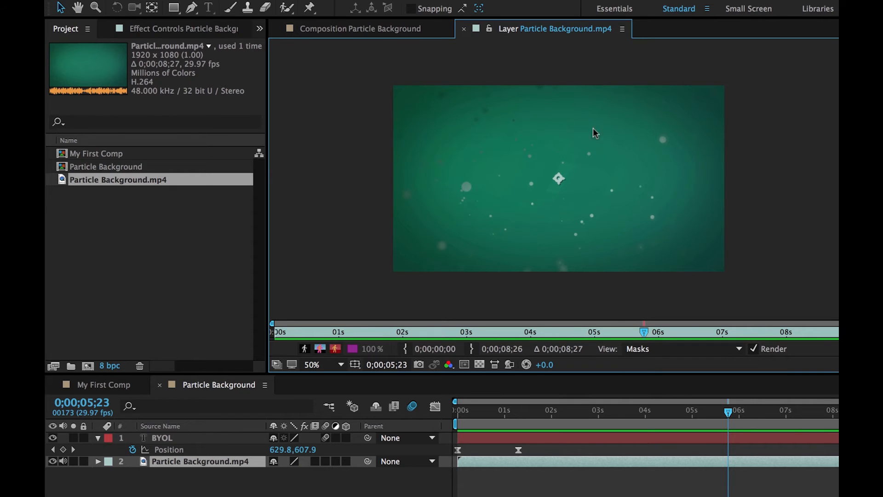
pyautogui.moveTo(570, 129)
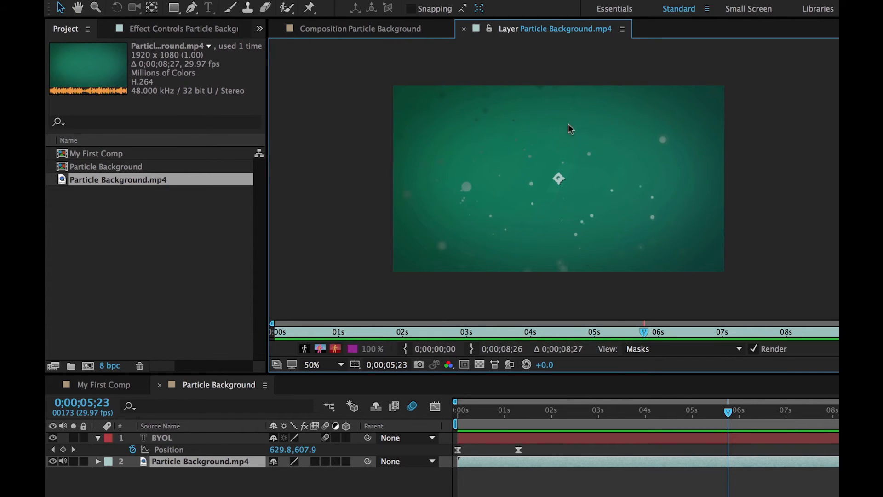
pyautogui.moveTo(550, 200)
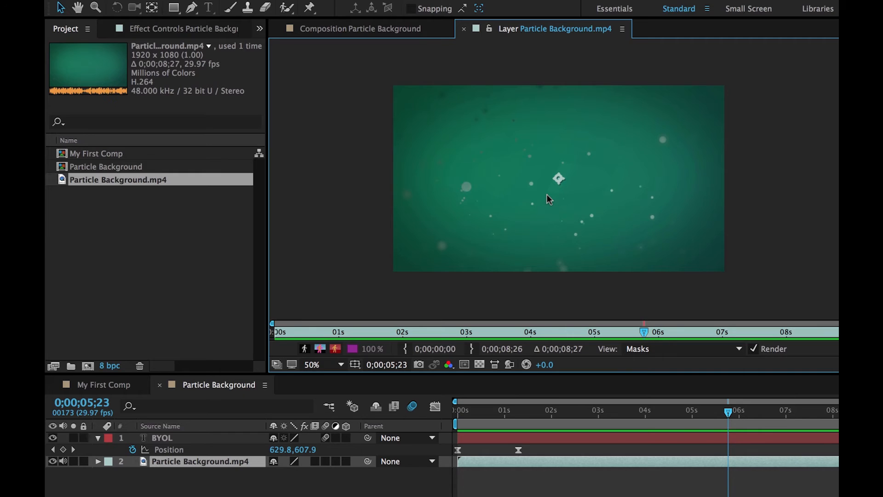
pyautogui.moveTo(519, 6)
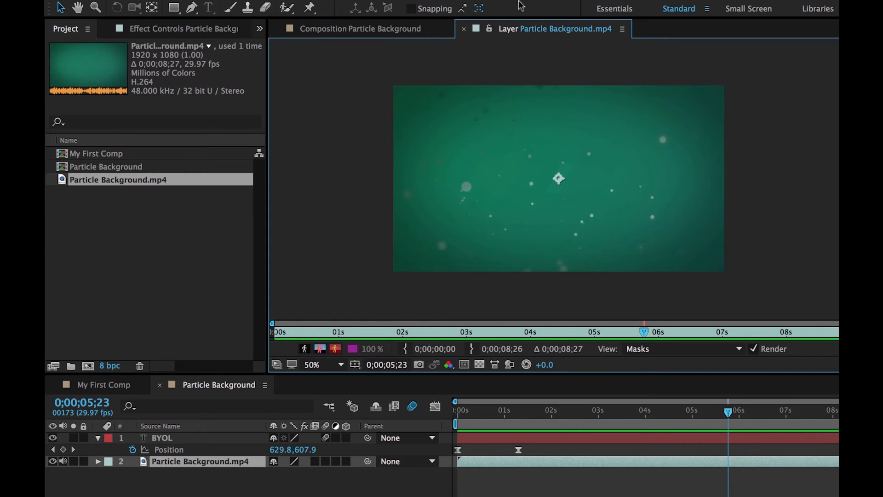
pyautogui.moveTo(520, 64)
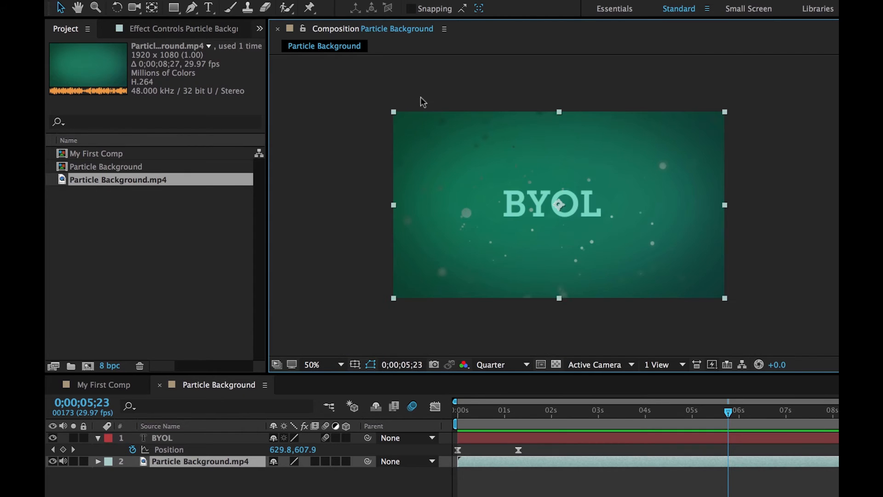
pyautogui.moveTo(473, 205)
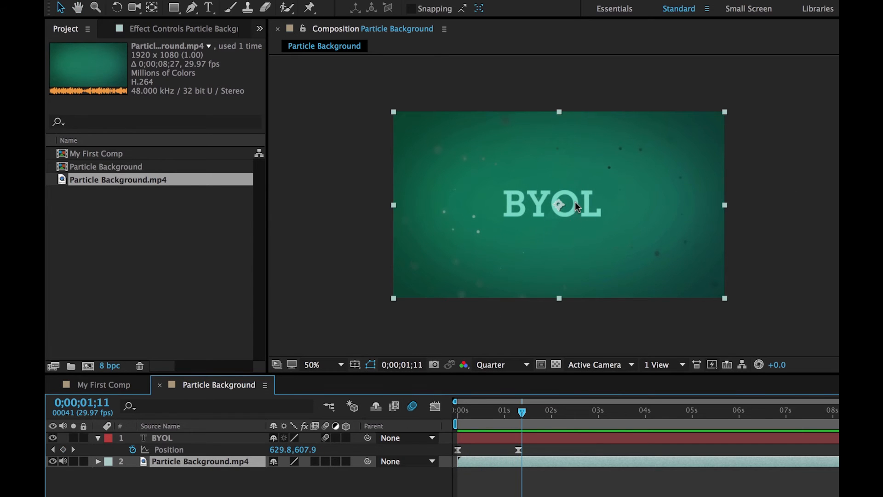
# Select the BYOL layer, then open the Particle Background footage alone in the Layer panel
pyautogui.click(552, 204)
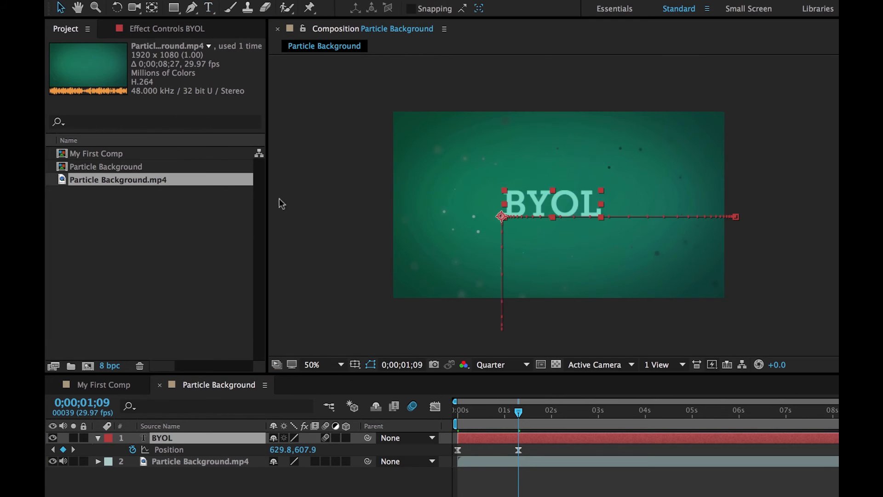
pyautogui.doubleClick(201, 461)
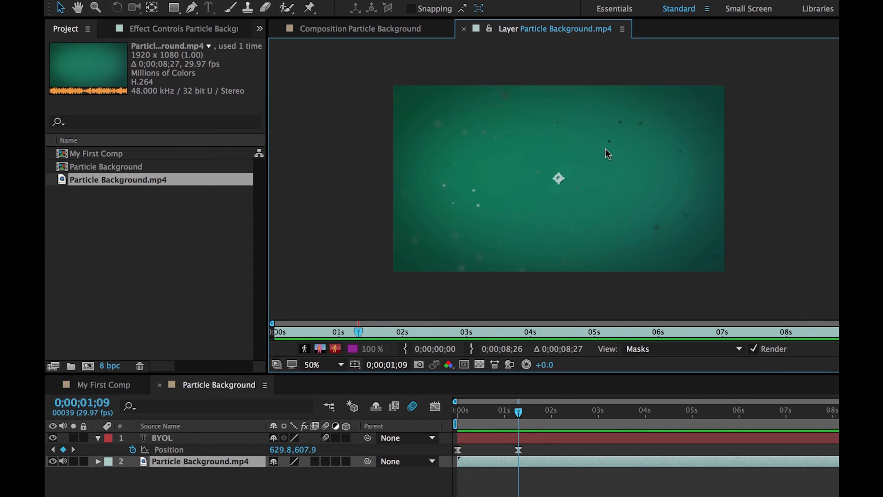
pyautogui.moveTo(651, 329)
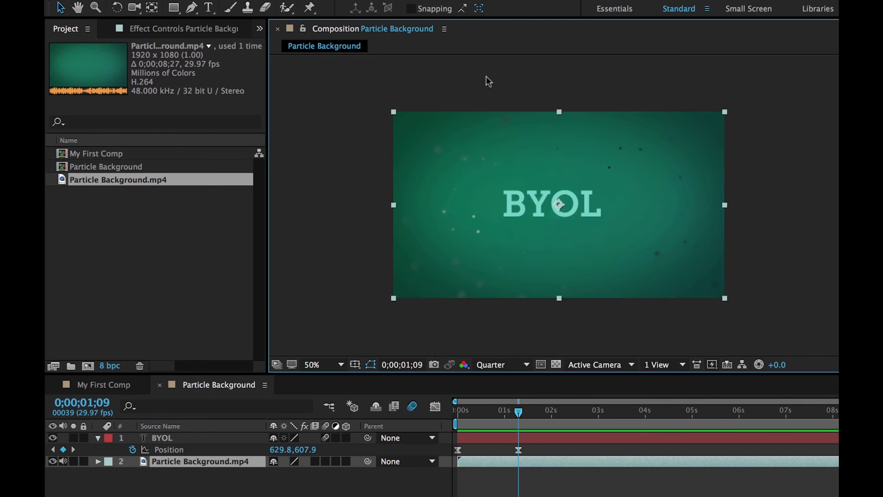
pyautogui.moveTo(446, 93)
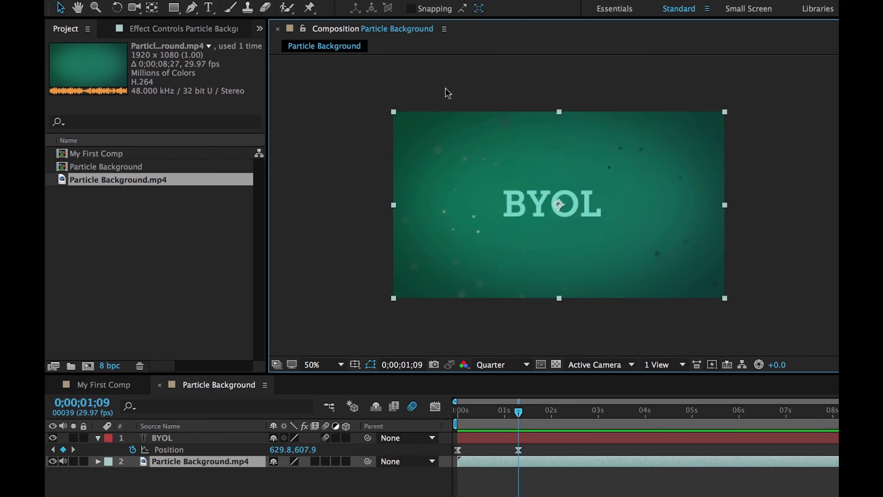